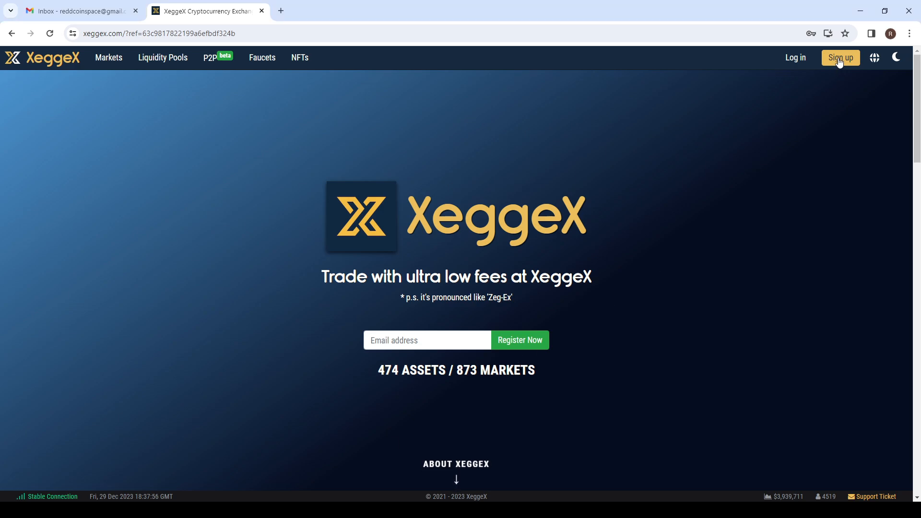
click(840, 56)
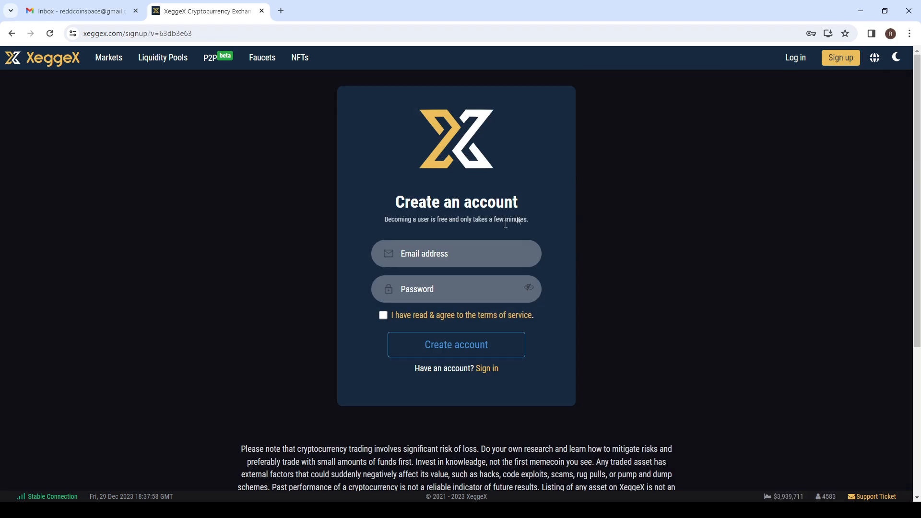
click(456, 254)
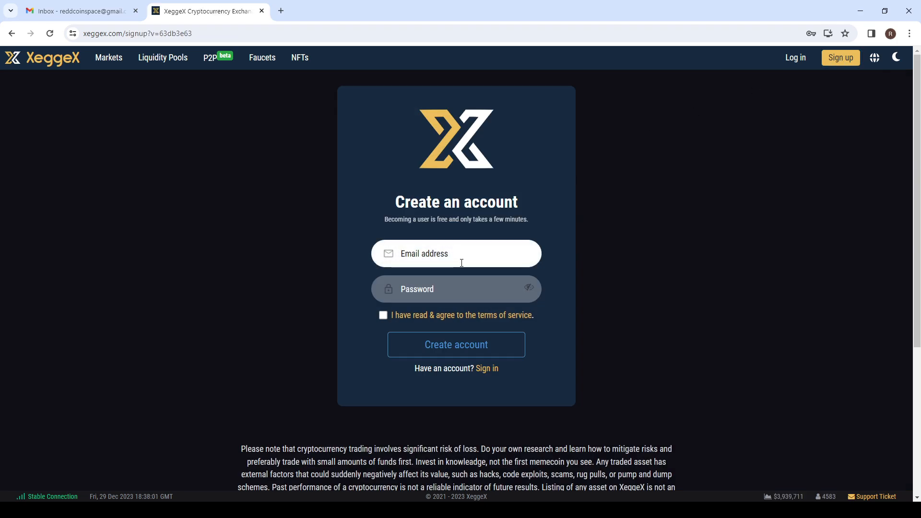
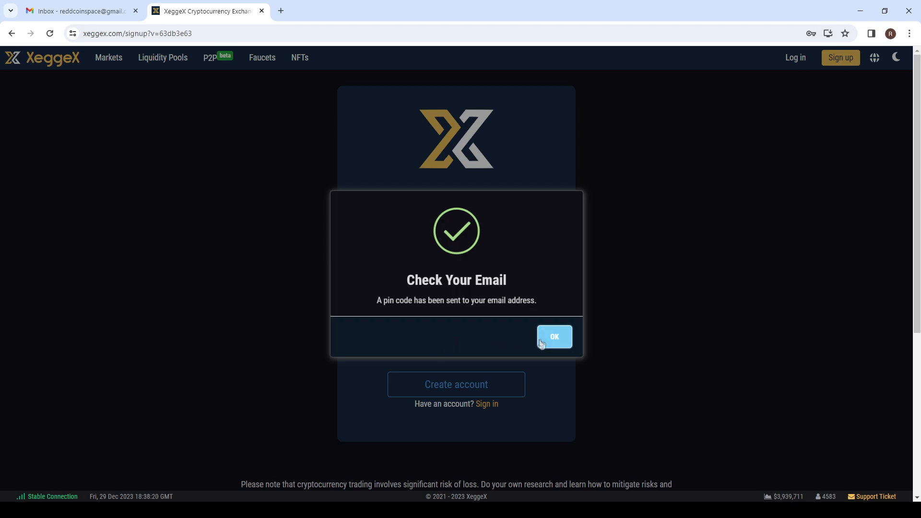
Step: Dismiss the PIN-sent confirmation and switch to the Gmail inbox for the code
click(554, 337)
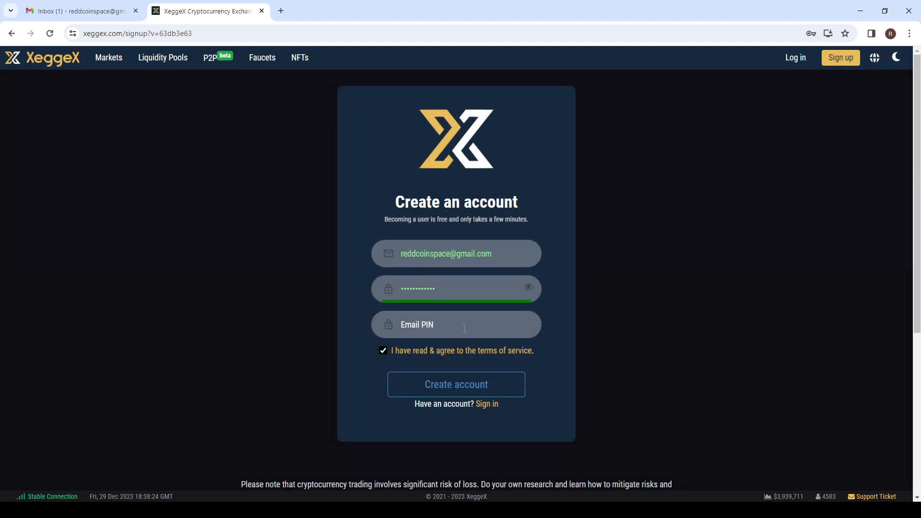
click(456, 324)
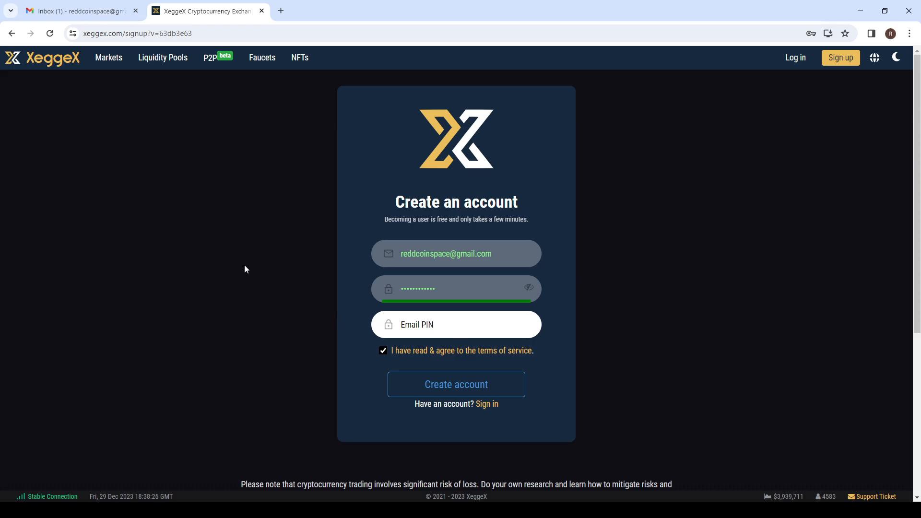
click(80, 11)
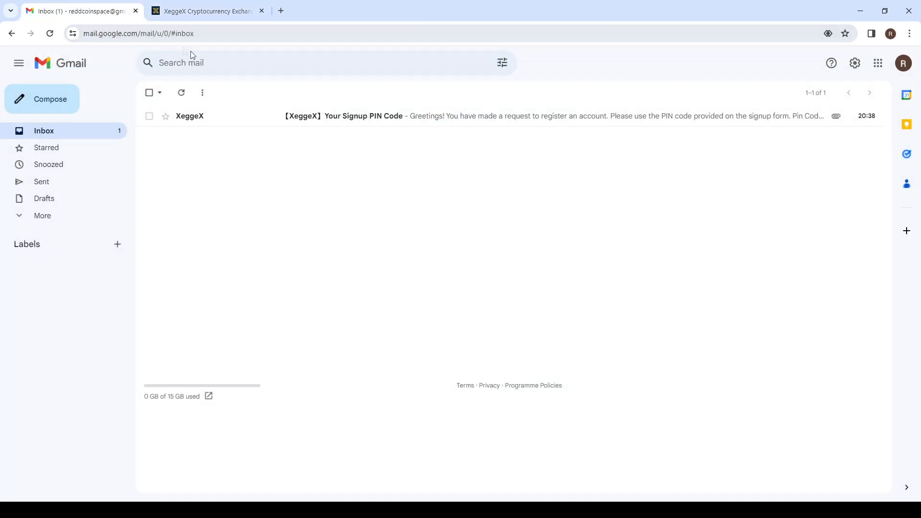
click(362, 116)
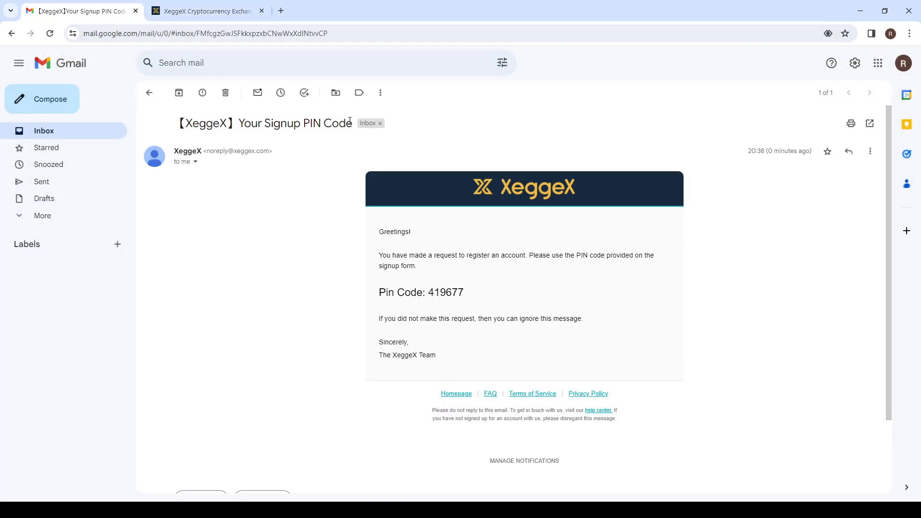
double_click(445, 292)
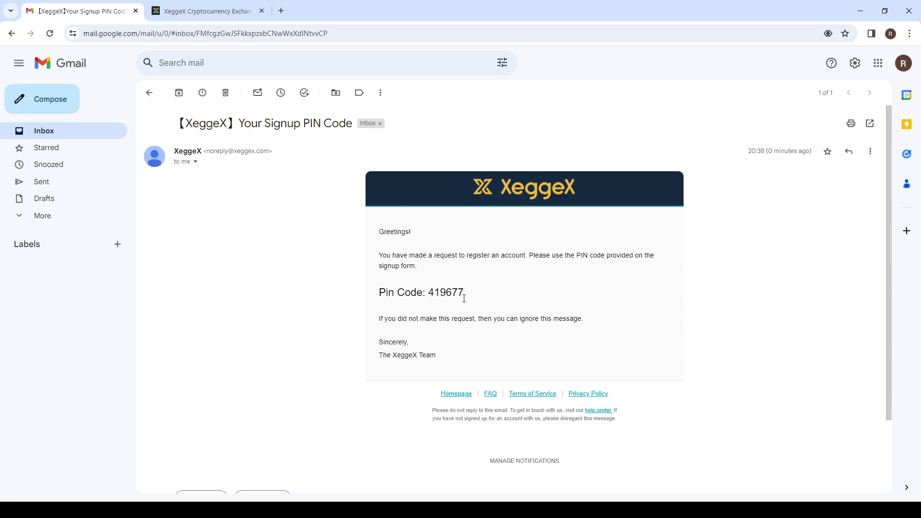
click(206, 11)
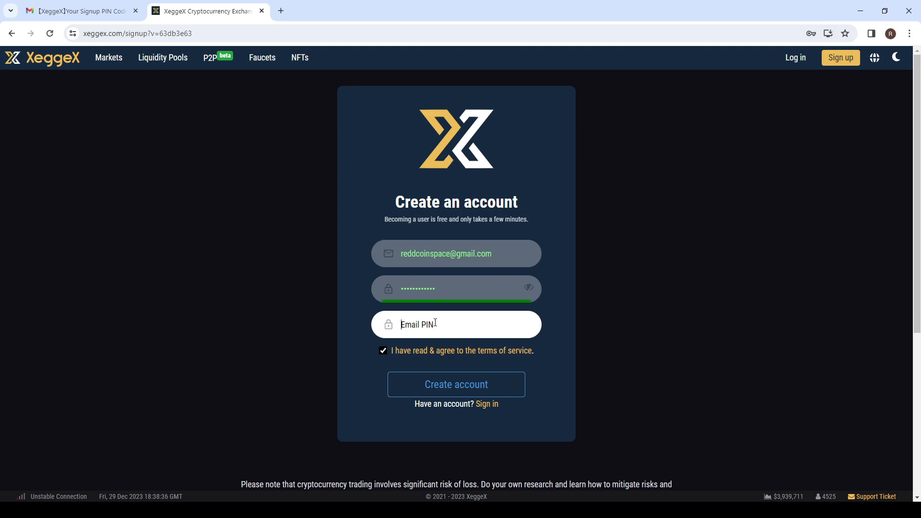
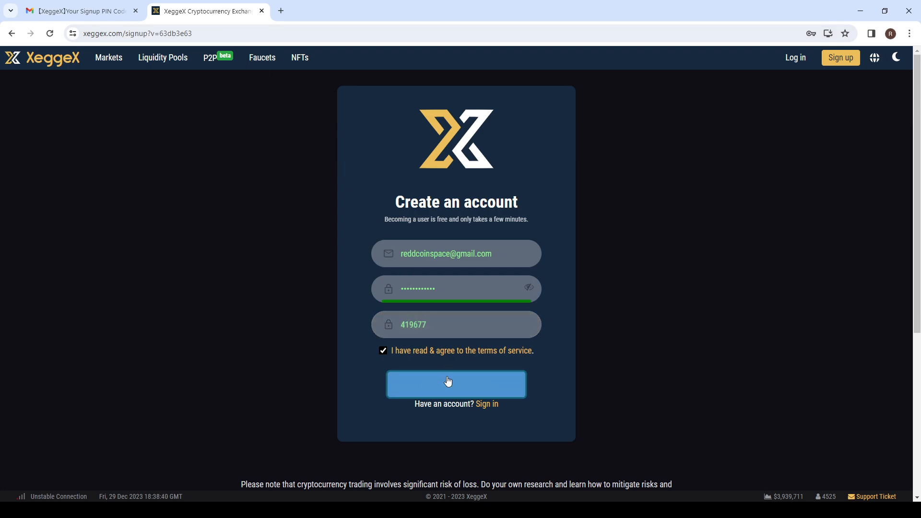
click(455, 384)
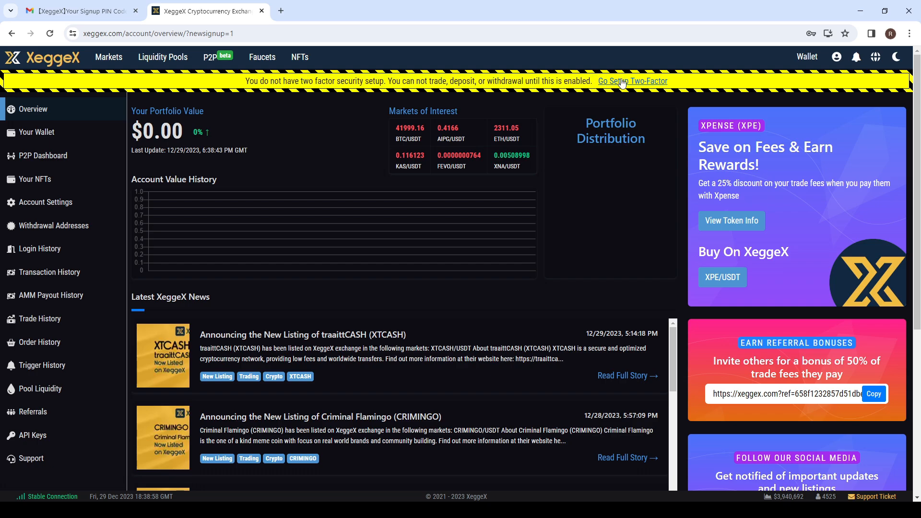
click(633, 80)
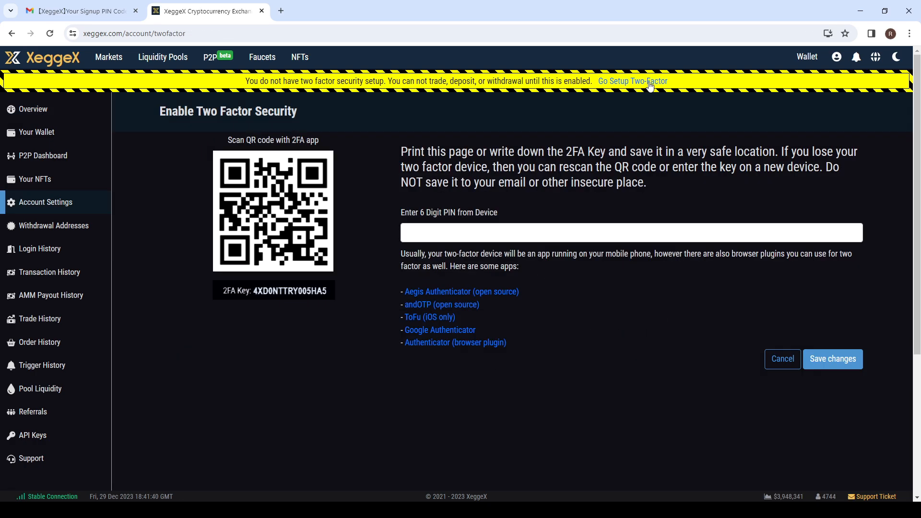
mouse_move(538, 133)
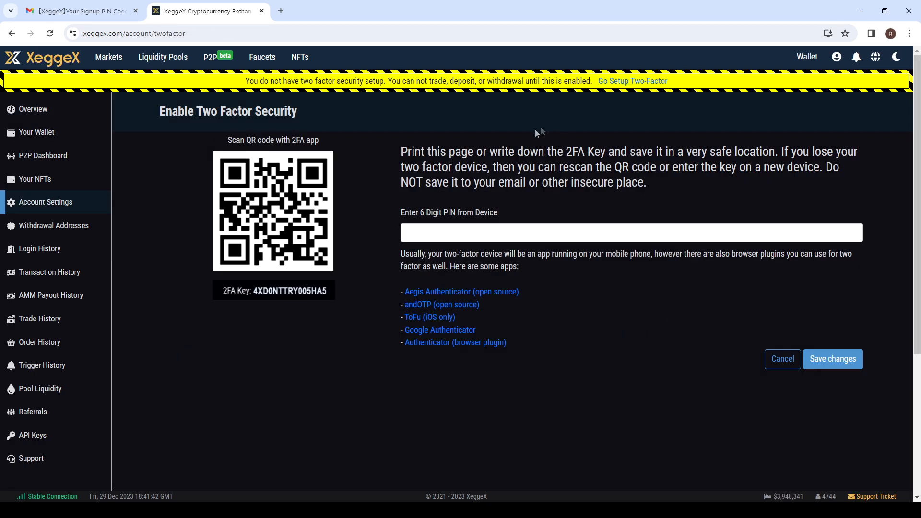
mouse_move(168, 163)
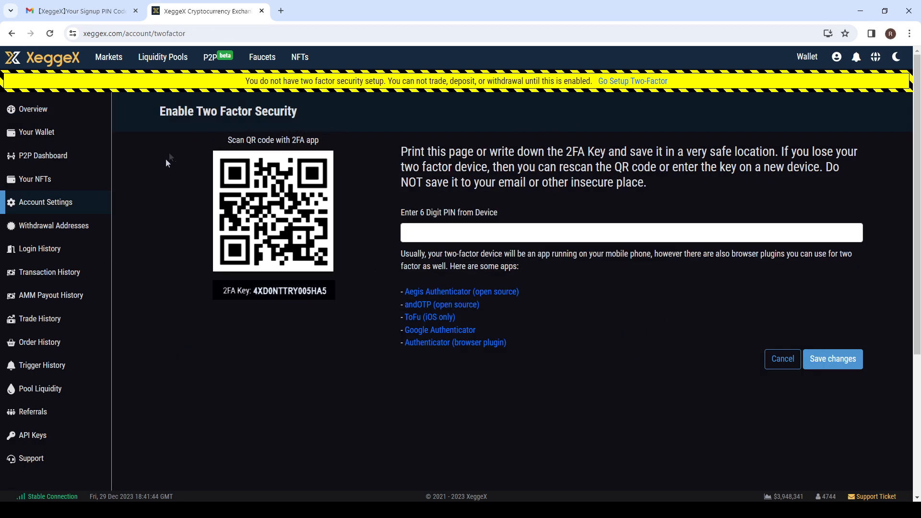
mouse_move(373, 236)
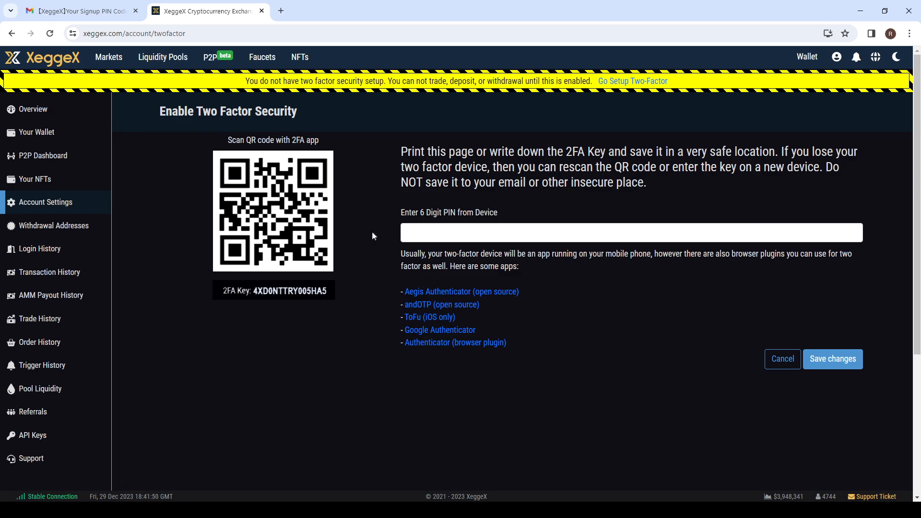
click(631, 232)
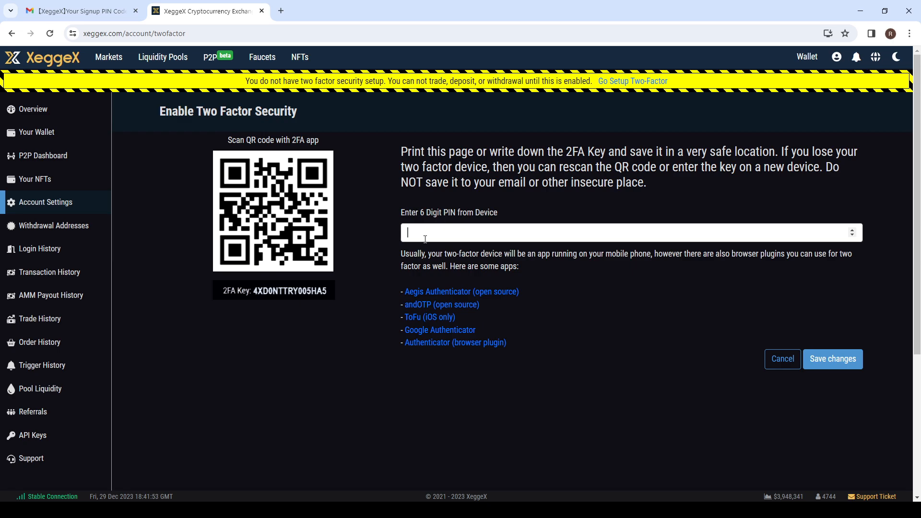
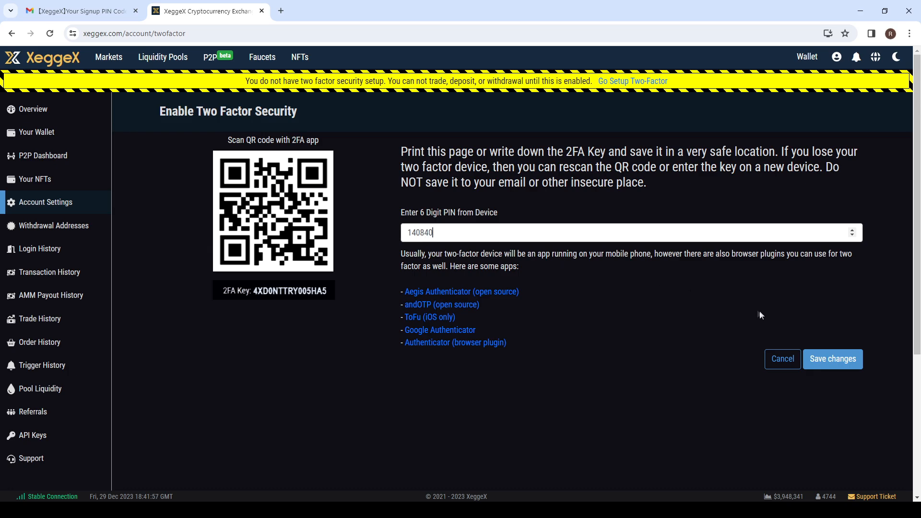
click(833, 359)
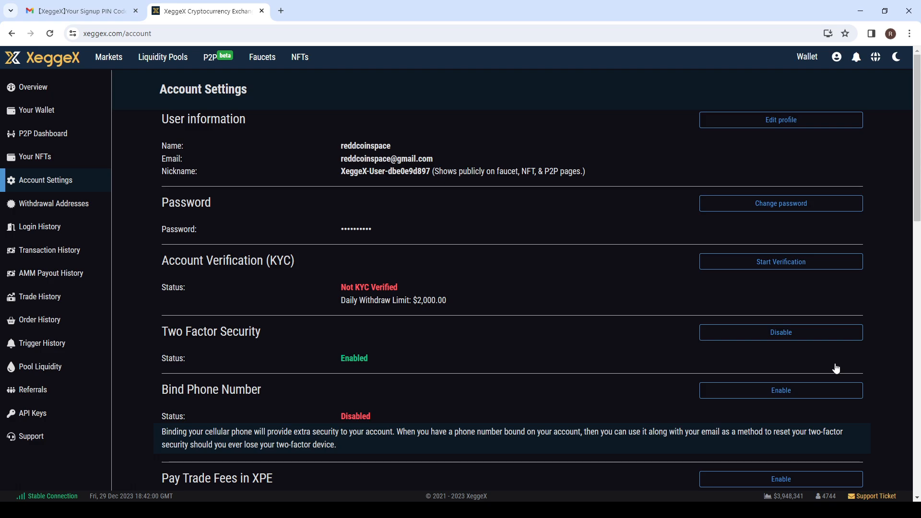
mouse_move(52, 101)
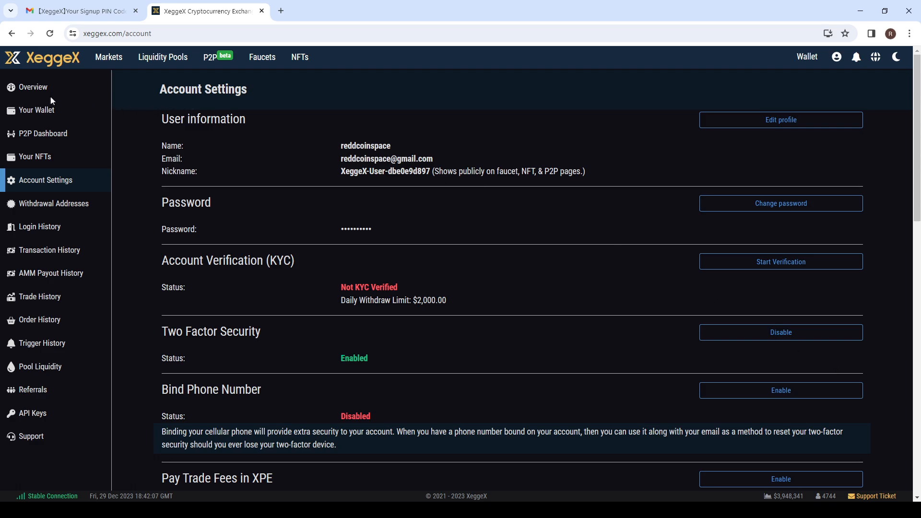
Step: Return to the account overview, then show the wallet balances page with zero balances
click(32, 87)
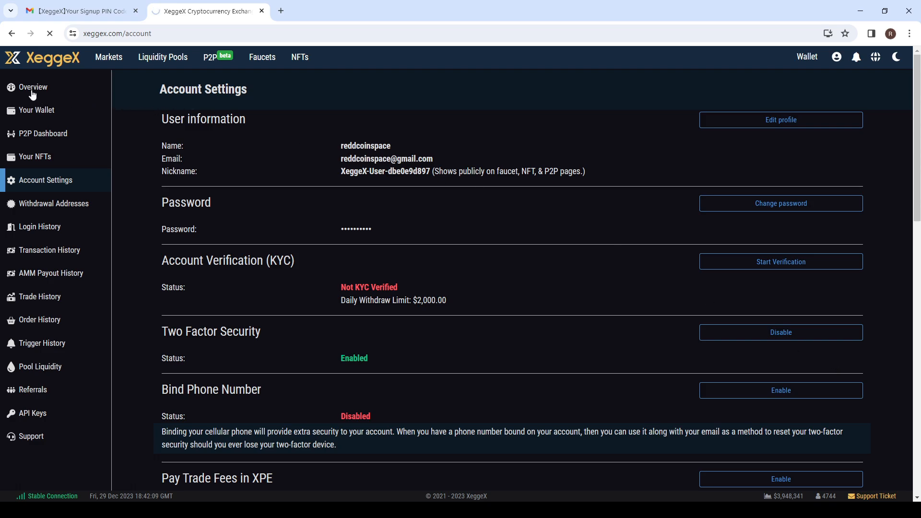
click(33, 87)
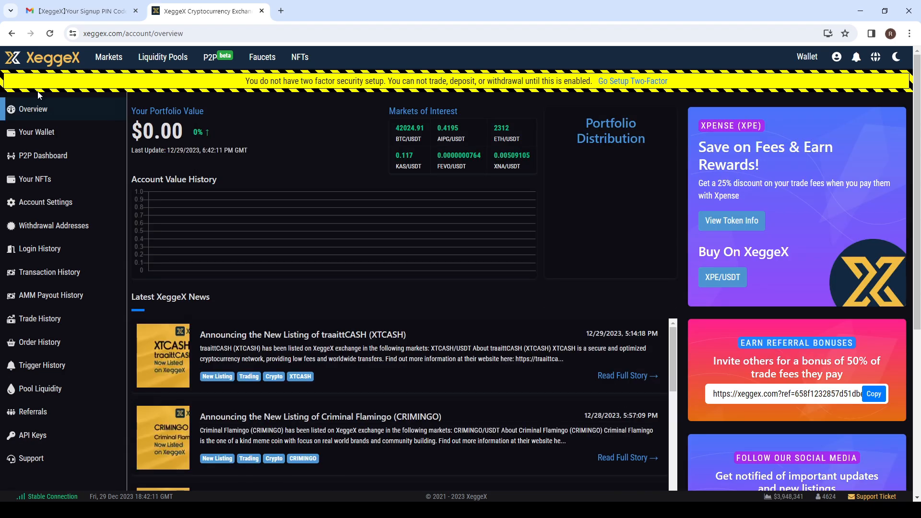
mouse_move(253, 140)
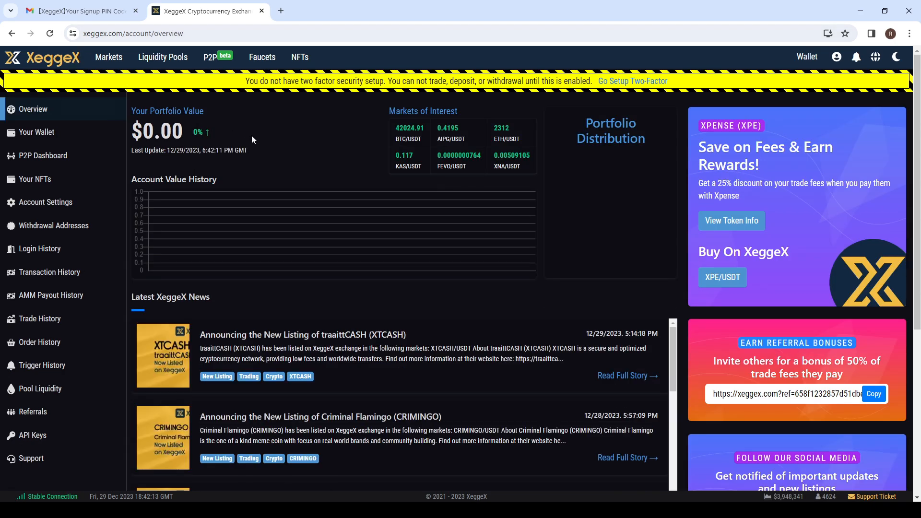
click(807, 57)
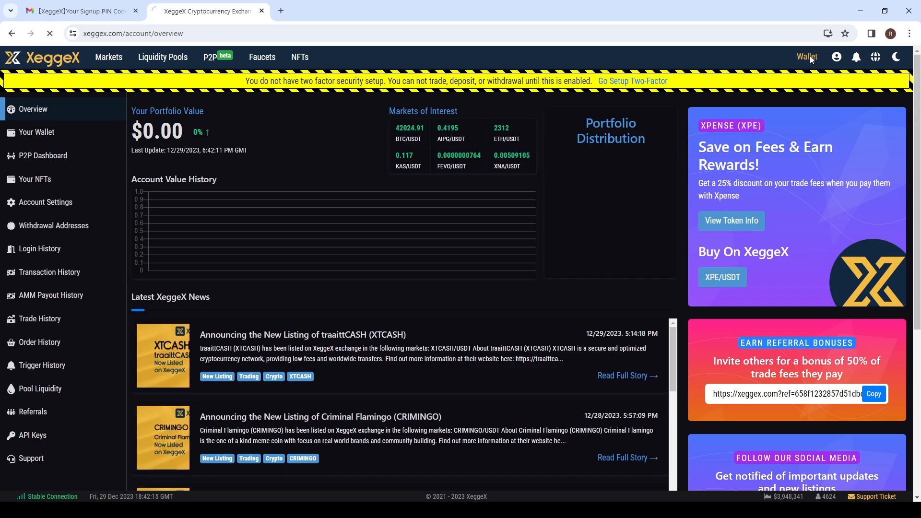
click(808, 57)
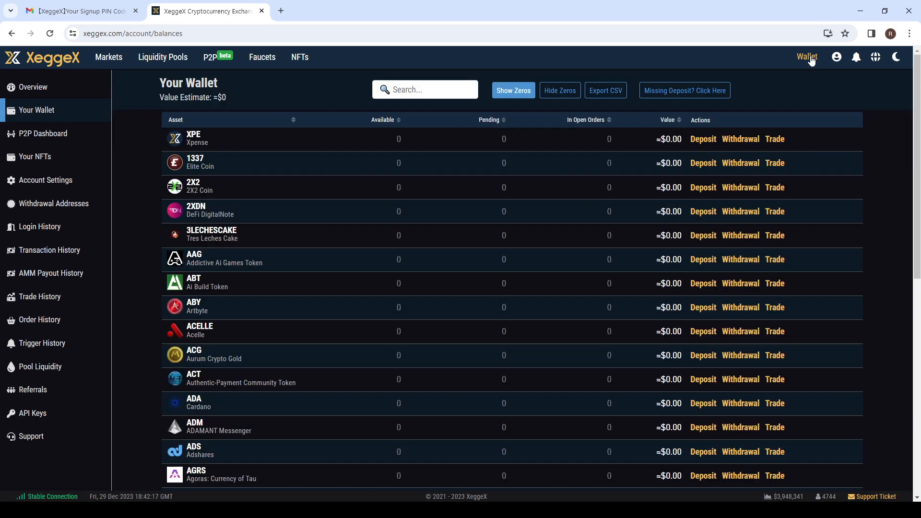